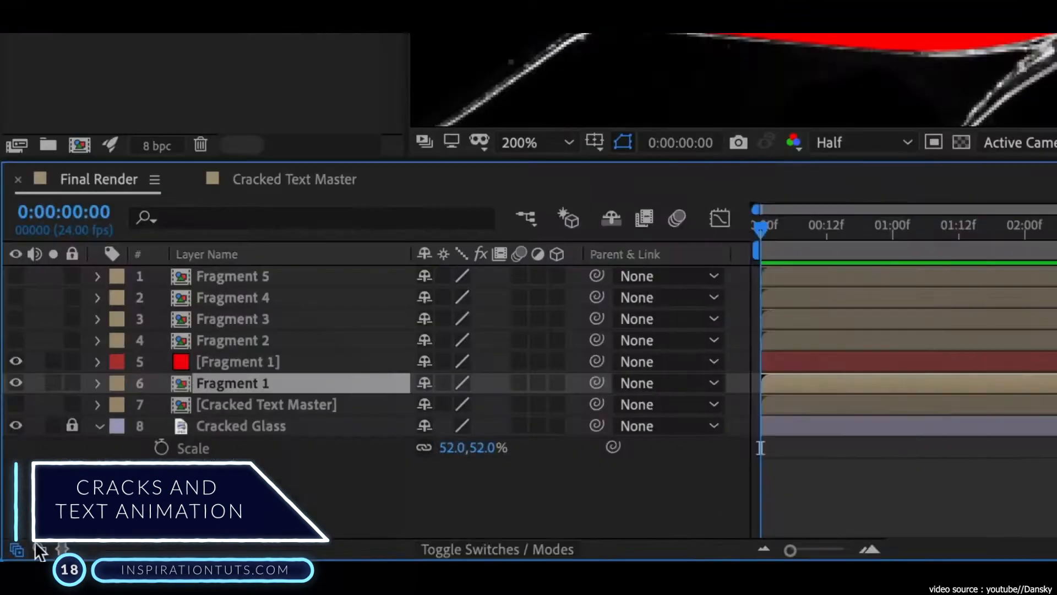
- Duplicate the Fragment layers and red matte solids, setting each TrkMat to Alpha
click(496, 549)
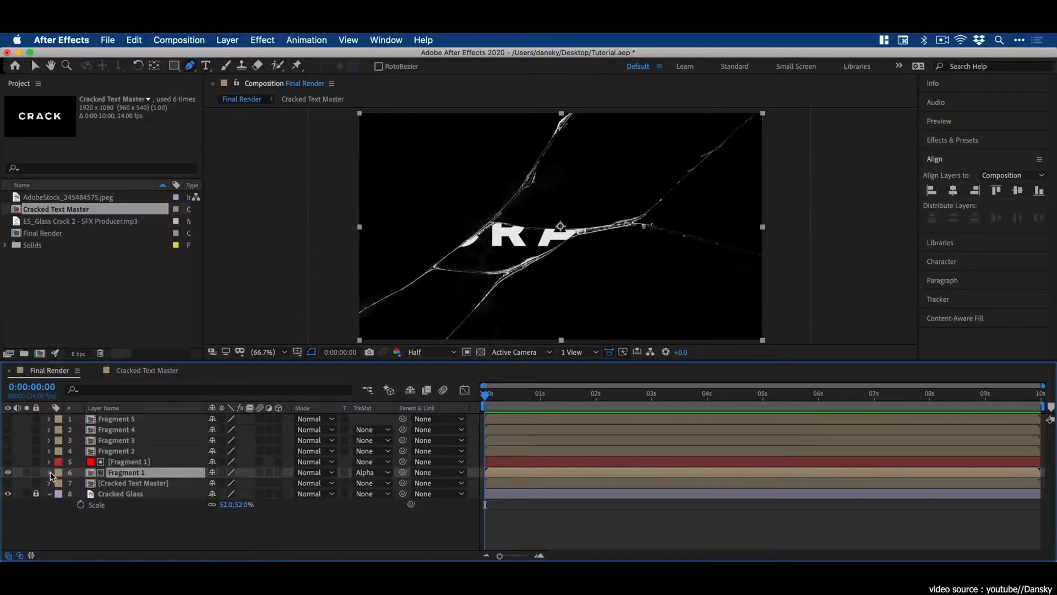
right_click(125, 472)
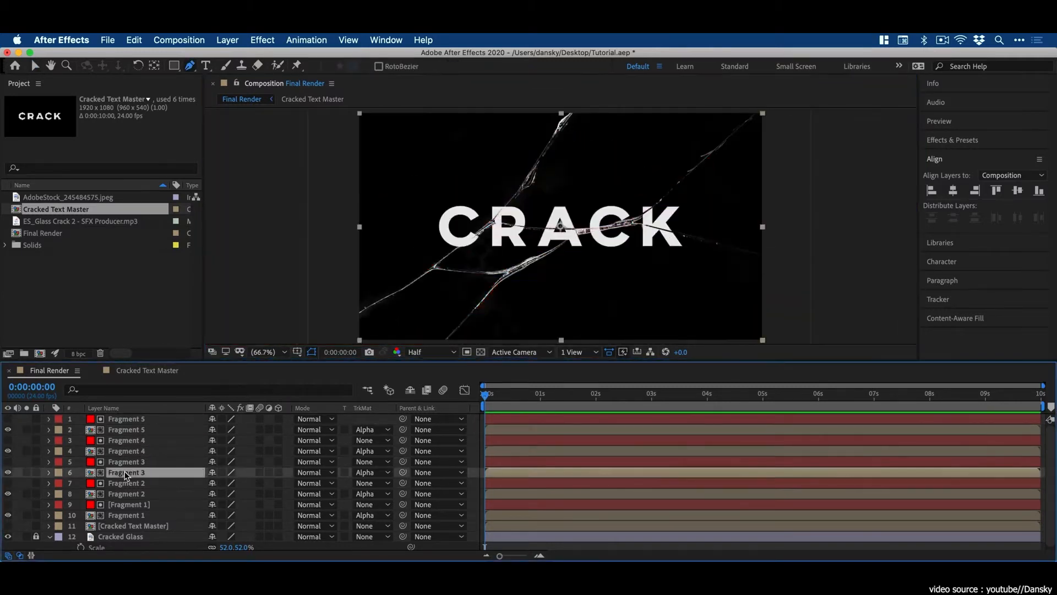
click(126, 430)
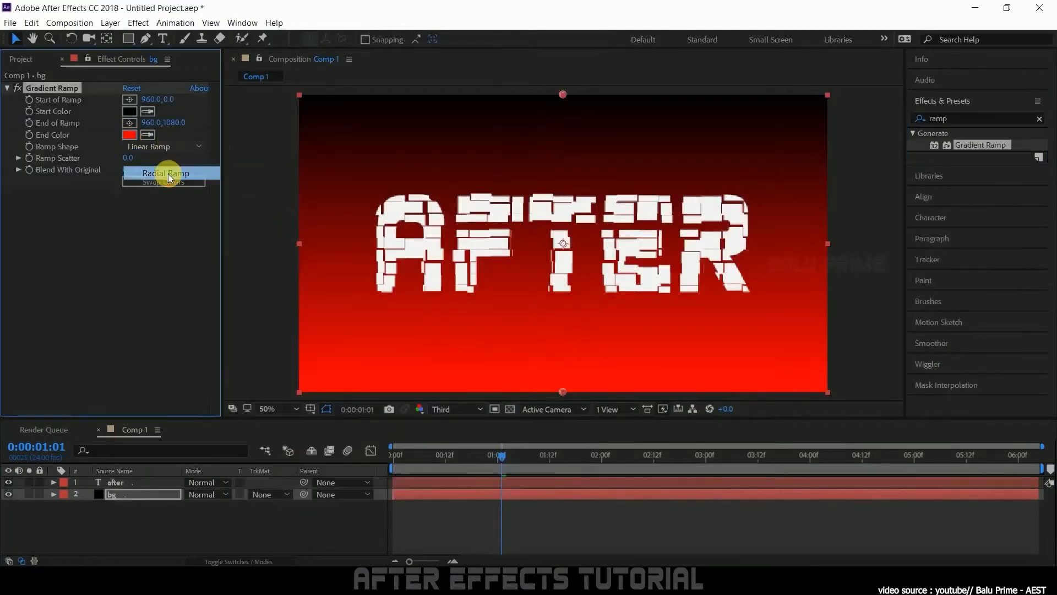
- Change the background Gradient Ramp to Radial Ramp and pick the title's Control 1 layer
click(165, 173)
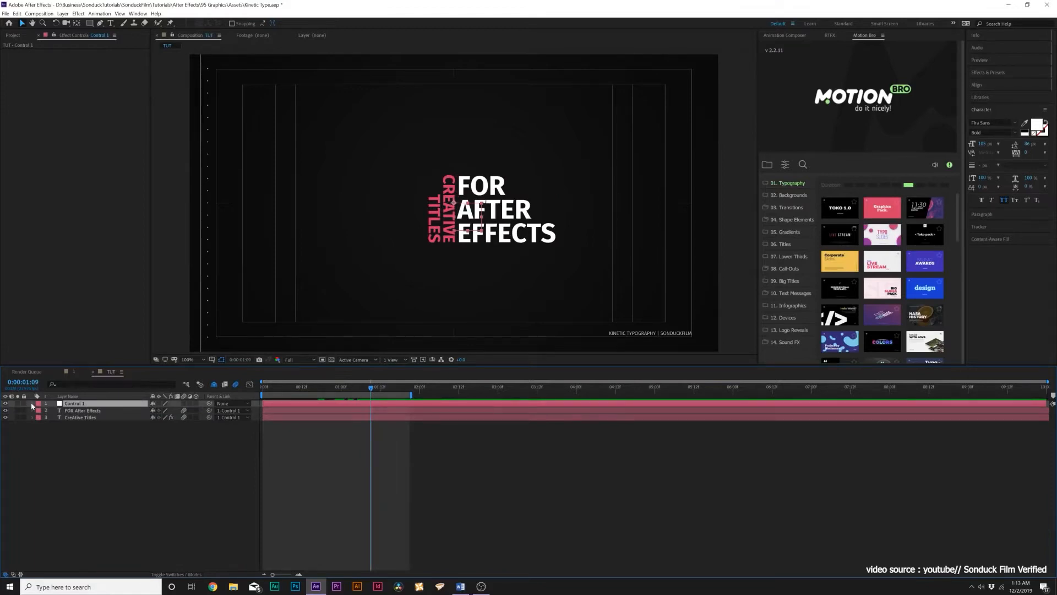
click(31, 403)
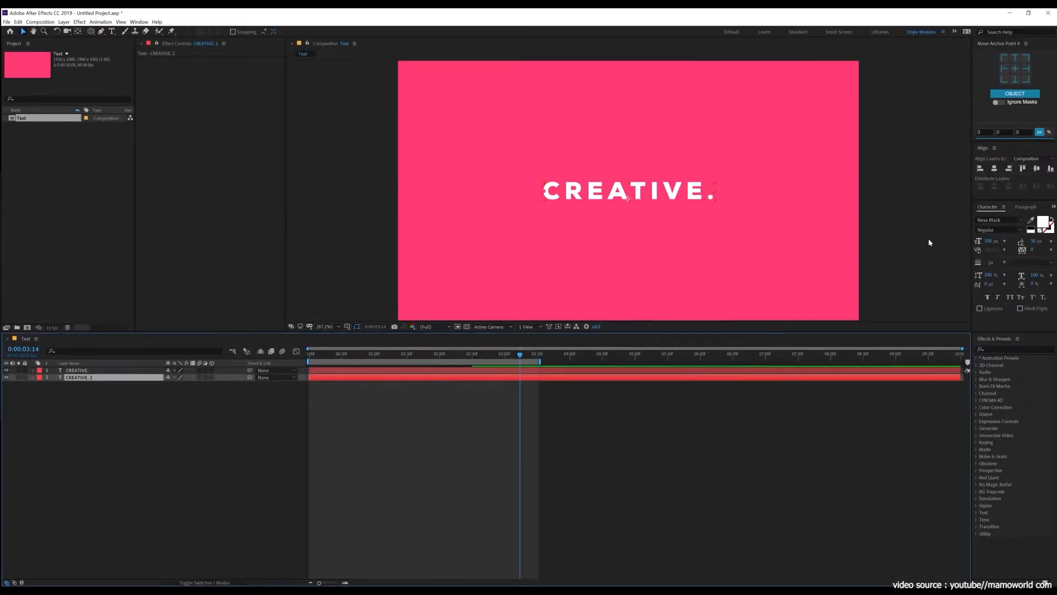
- Choose white as the colour for the new 'text matte' solid
click(416, 300)
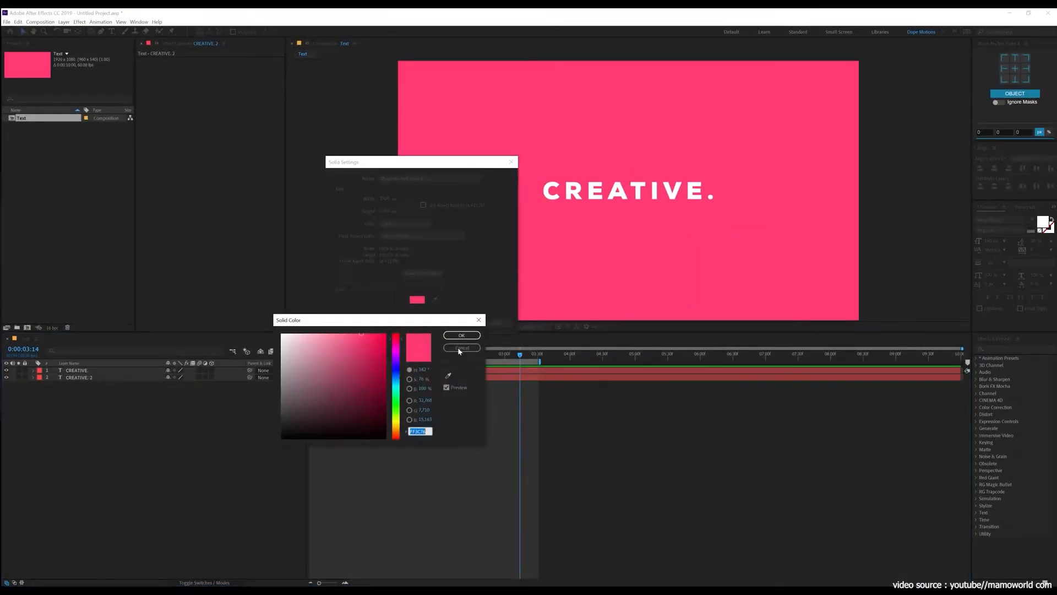
click(462, 336)
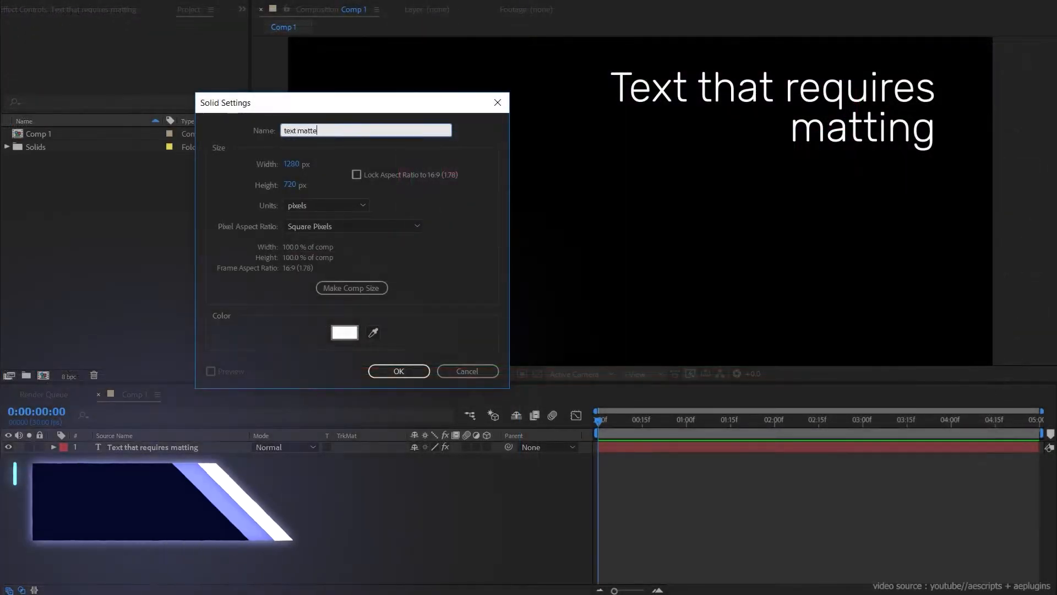
- Create the white text matte solid and set the matte's horizontal anchor point
click(397, 370)
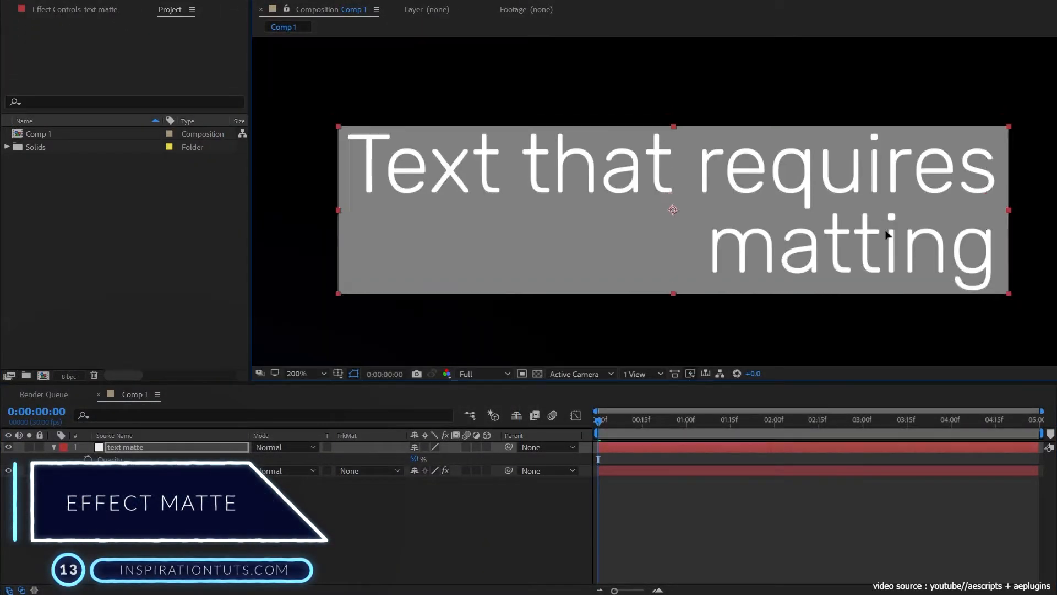
click(367, 470)
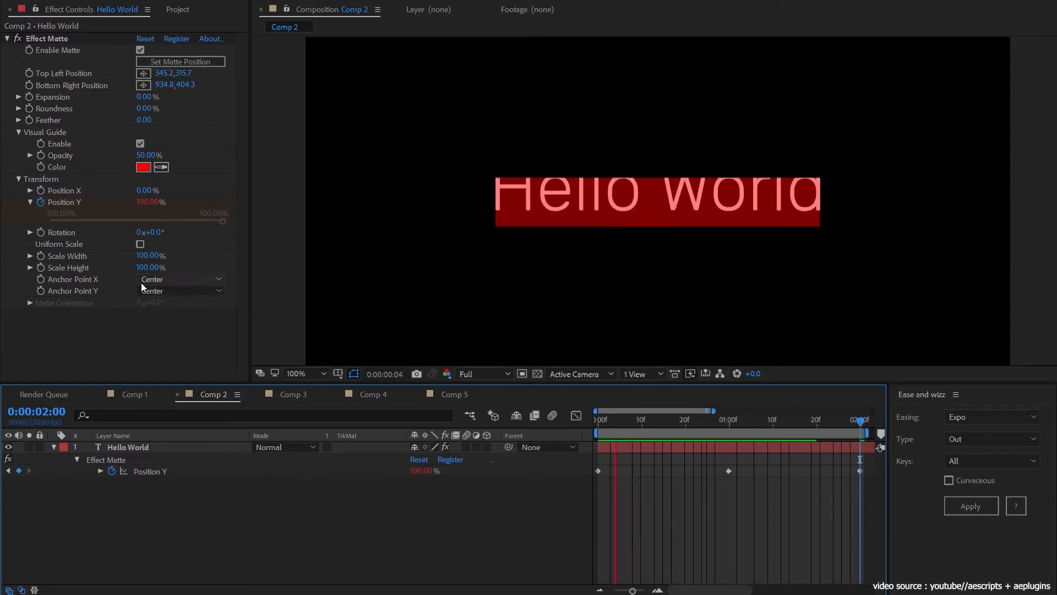
click(373, 394)
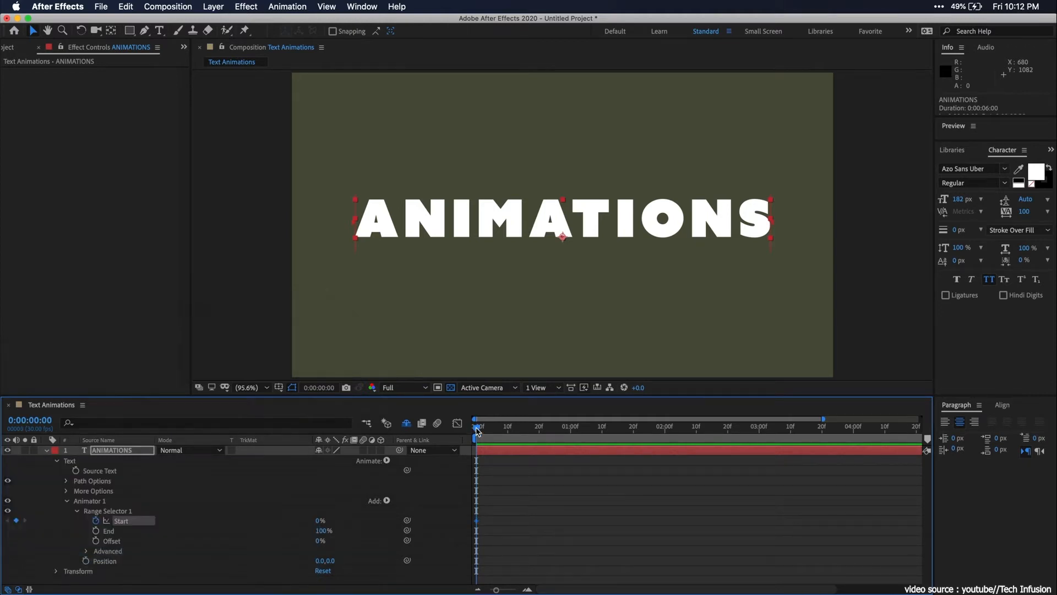
- Offset the ANIMATIONS letters with a 0,424 position animator, starting from the animation's beginning
click(540, 427)
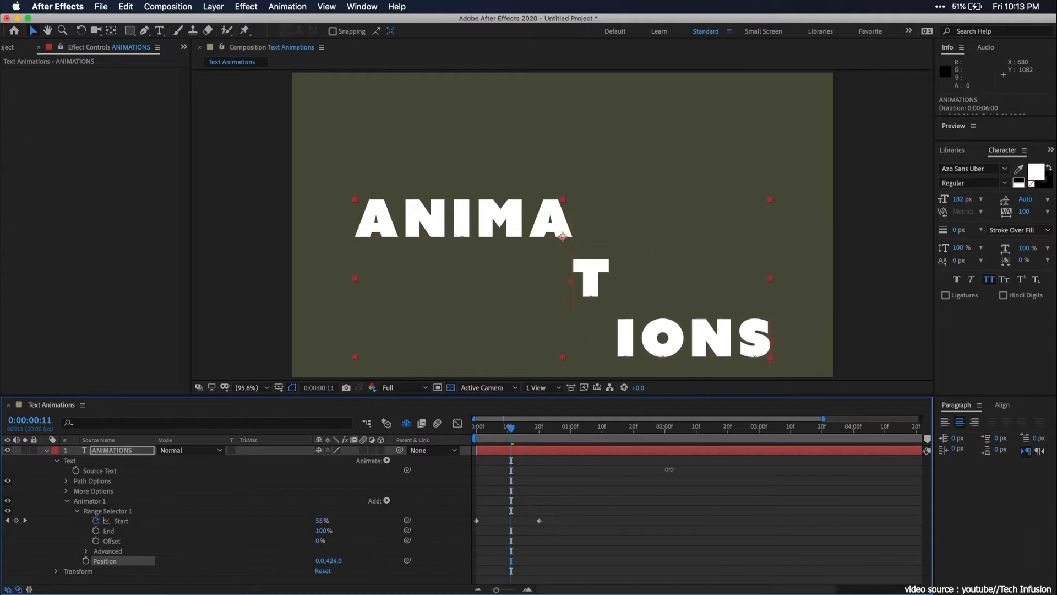
click(328, 560)
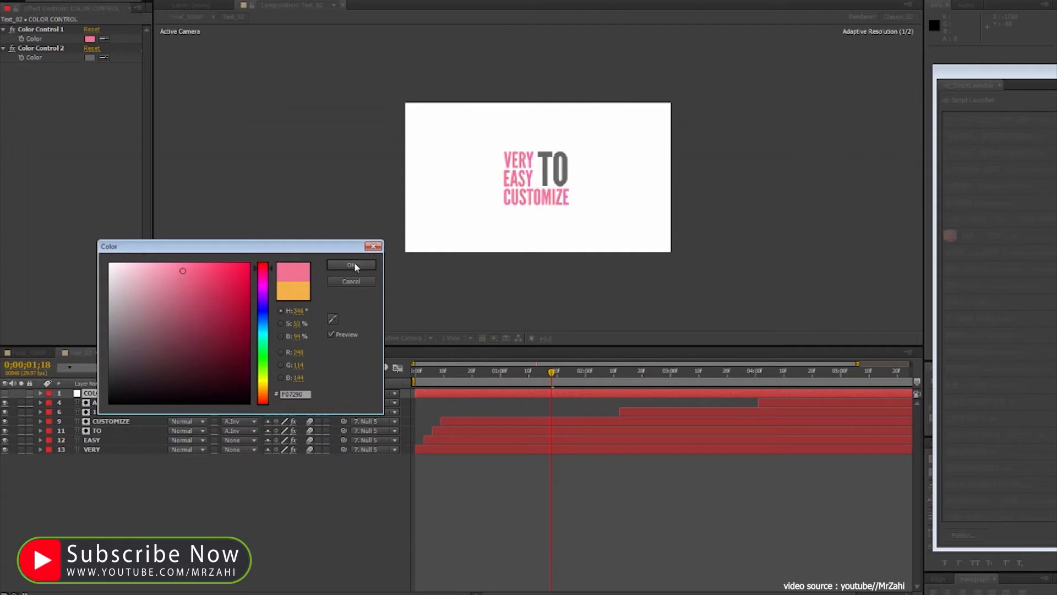
- Set the Color Control swatches to blue boxes and yellow letters
click(350, 264)
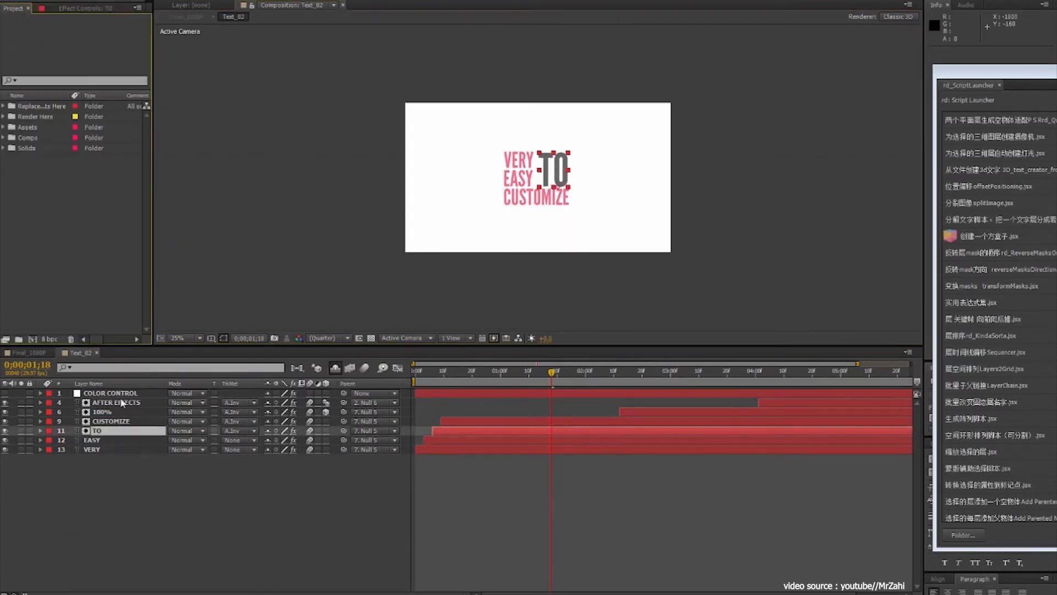
click(90, 57)
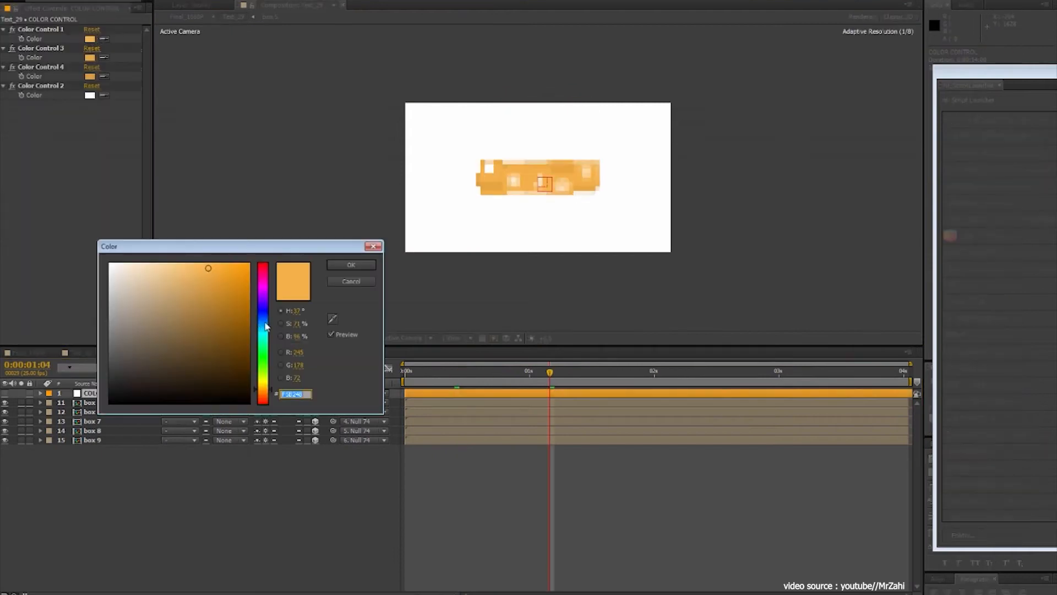
click(351, 264)
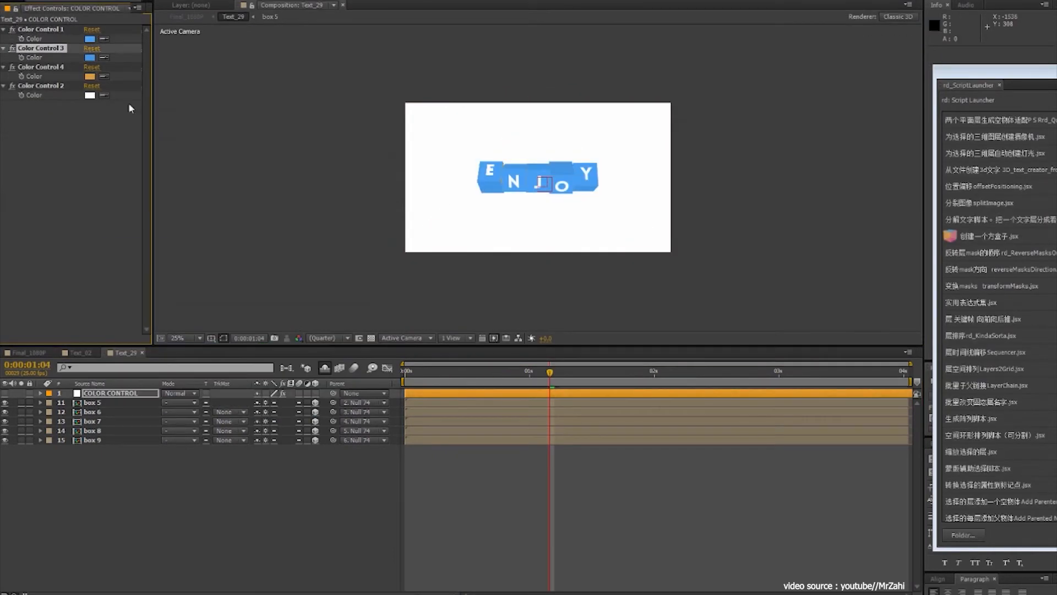
click(89, 95)
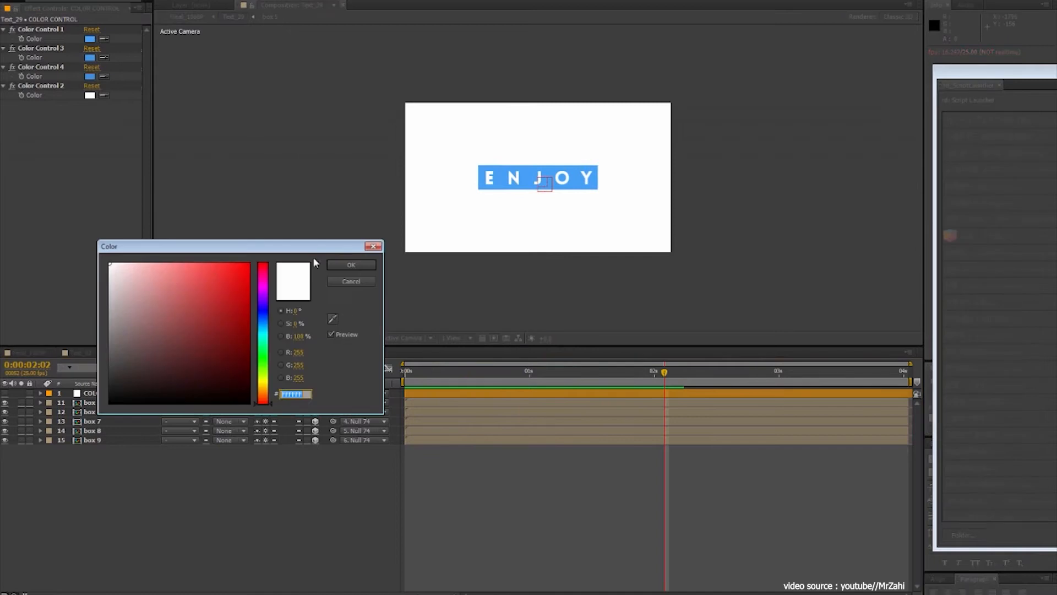
click(350, 264)
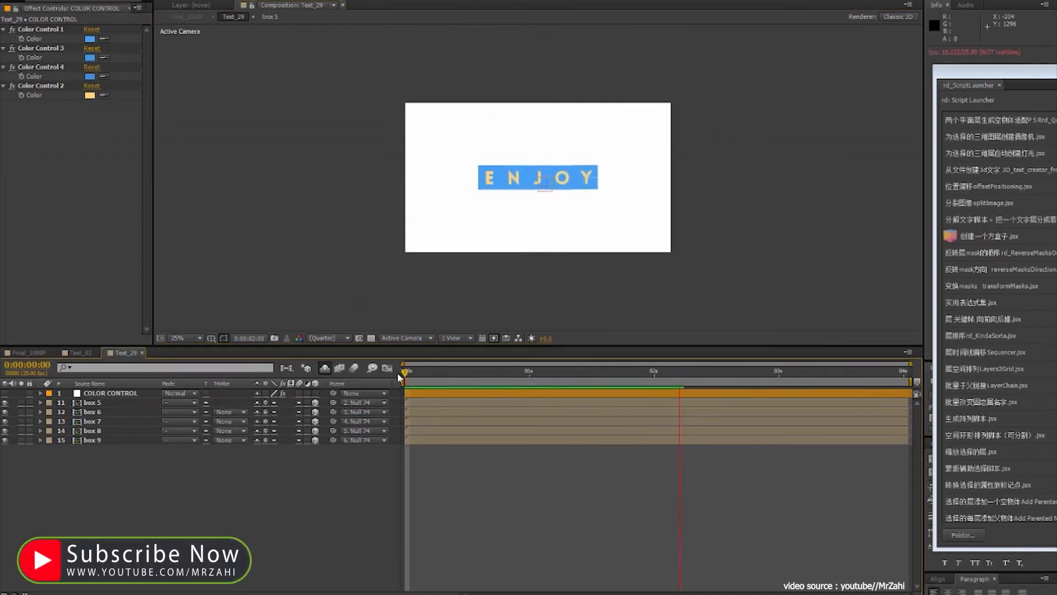
click(76, 352)
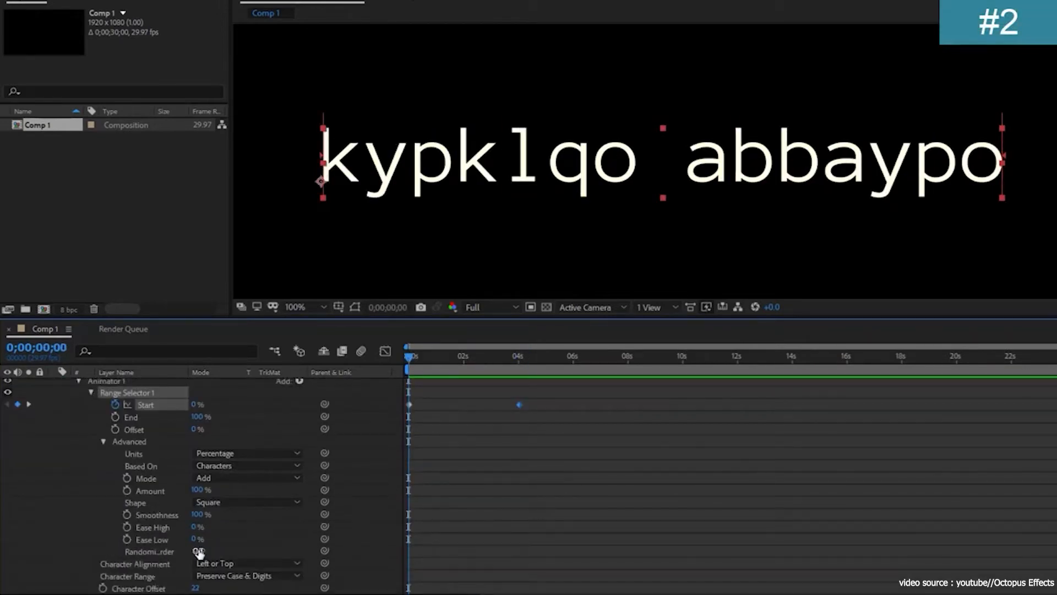
- Turn on Randomize Order under Range Selector 1's Advanced settings
click(198, 551)
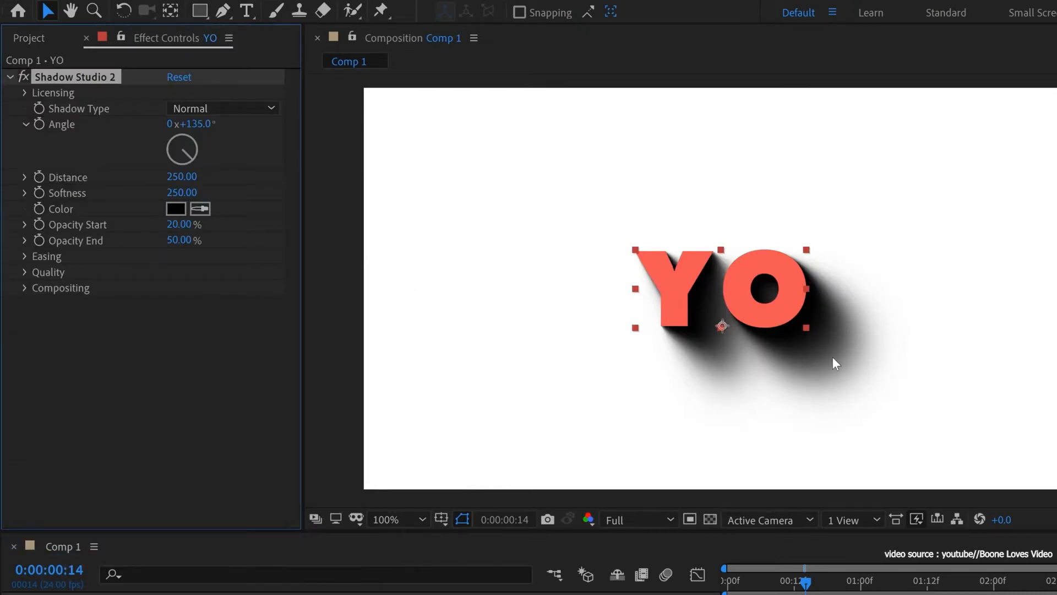
mouse_move(96, 288)
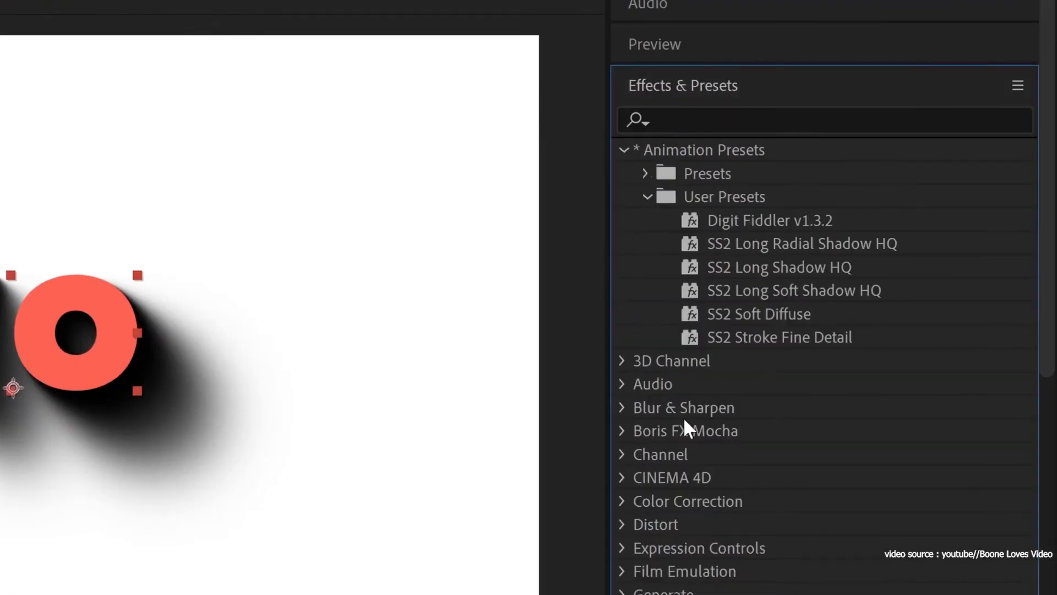
mouse_move(846, 306)
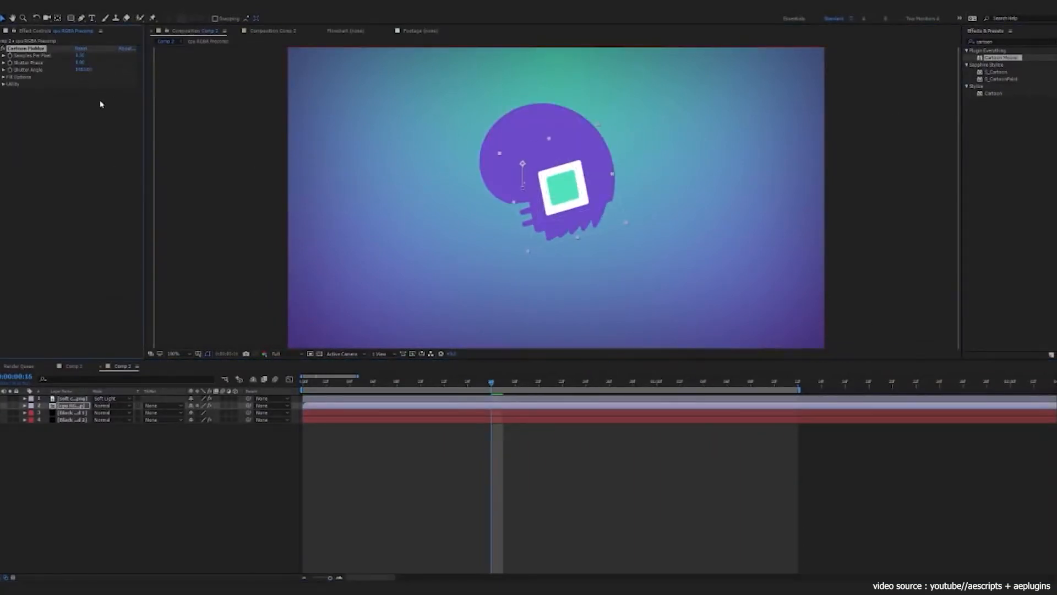
- Apply the Cartoon Moblur preset to the purple shape layers and hello text
click(5, 76)
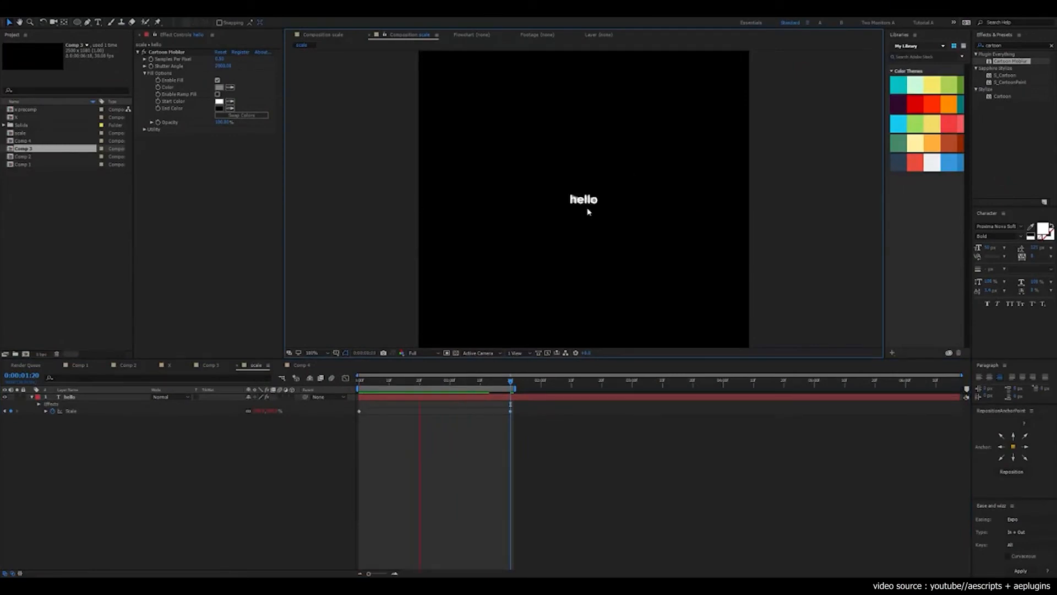
click(439, 380)
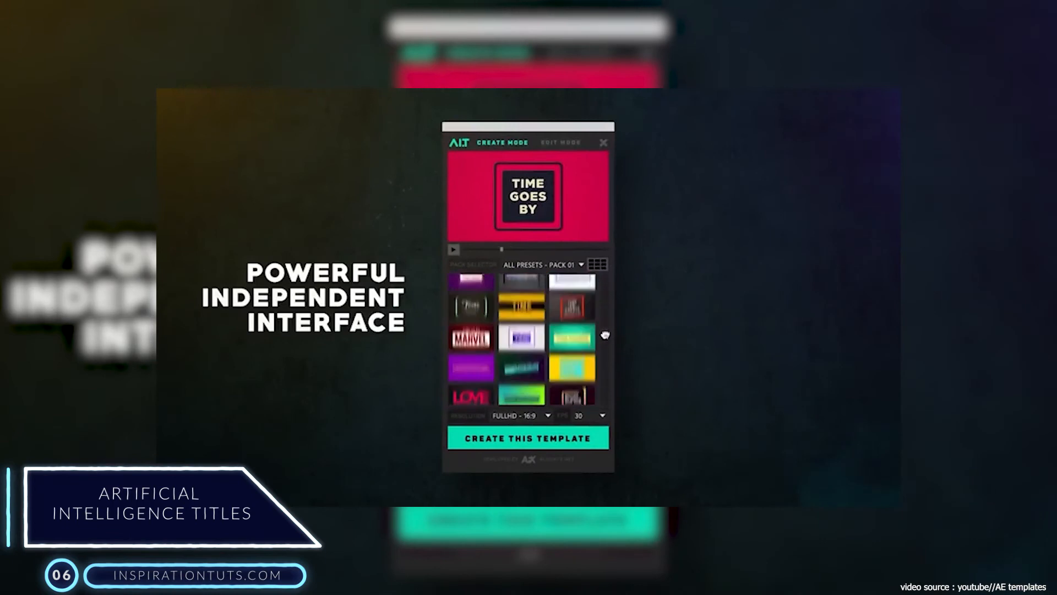
- Browse the preset pack thumbnails in the AIT Create Mode window
click(602, 416)
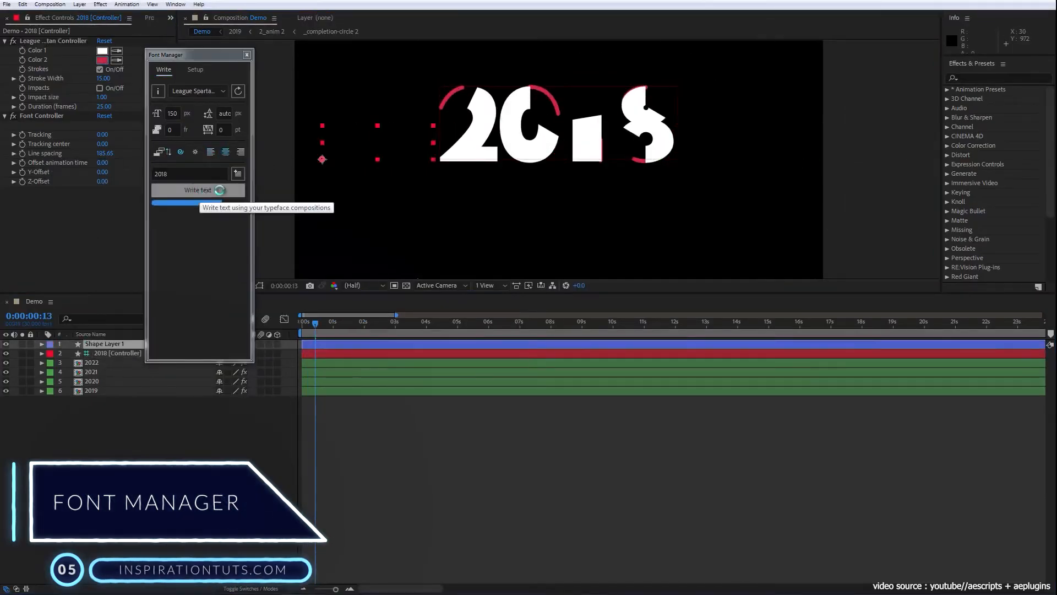
- Write 2018 with the custom typeface, then open the typeface compositions for metrics setup
click(198, 189)
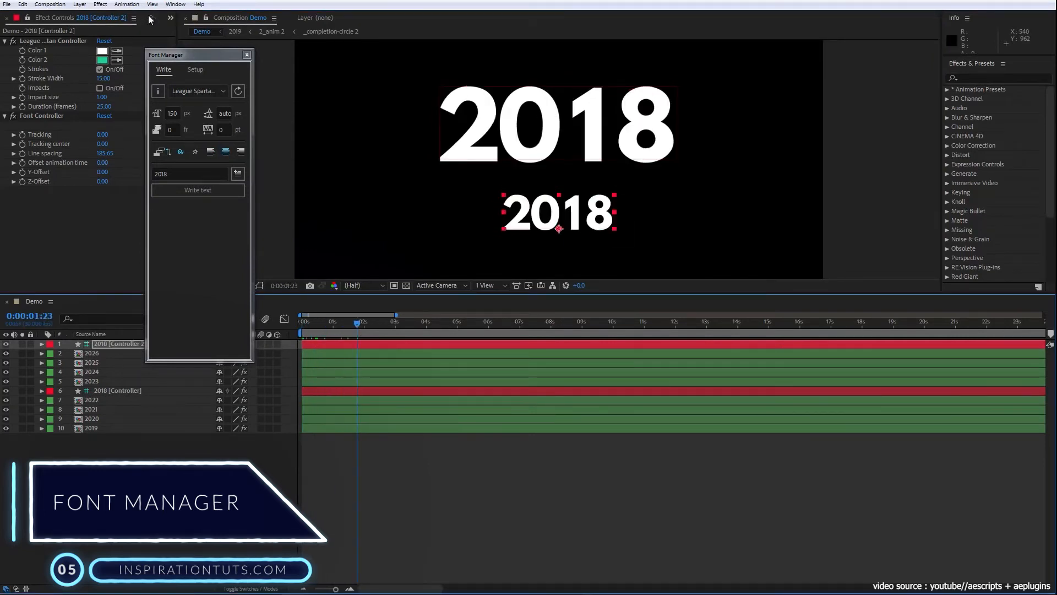
click(128, 17)
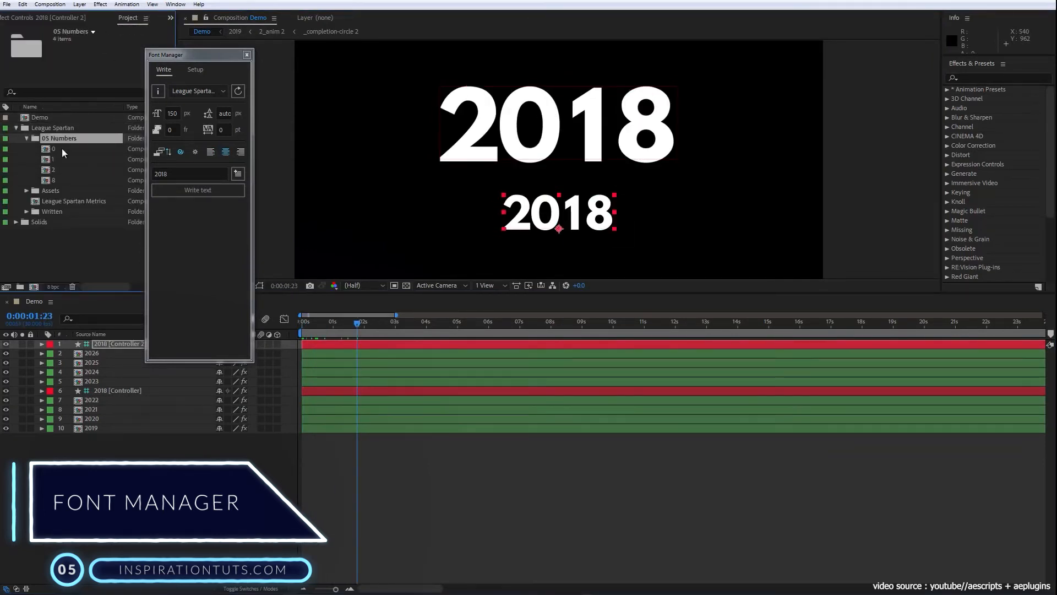
click(15, 138)
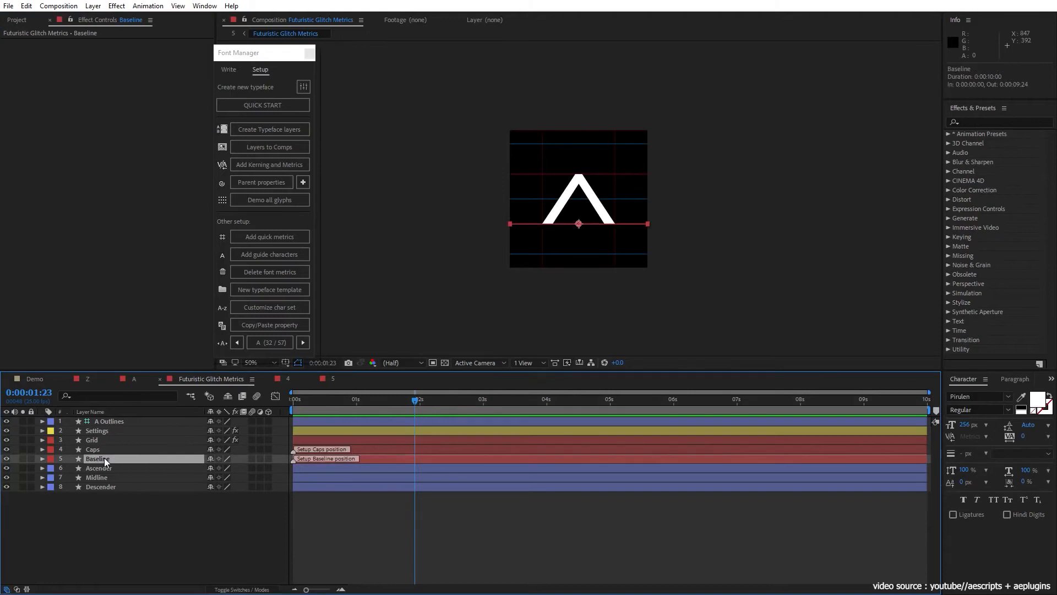
click(96, 430)
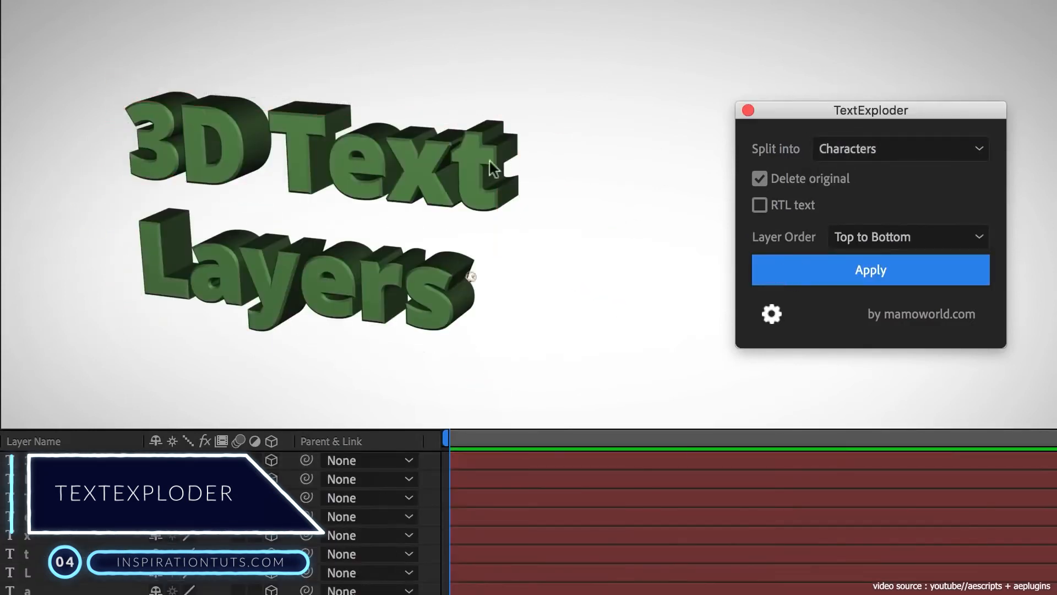
- Split the SPLIT TEXT title into separate layers by word, by character and at custom words
click(871, 270)
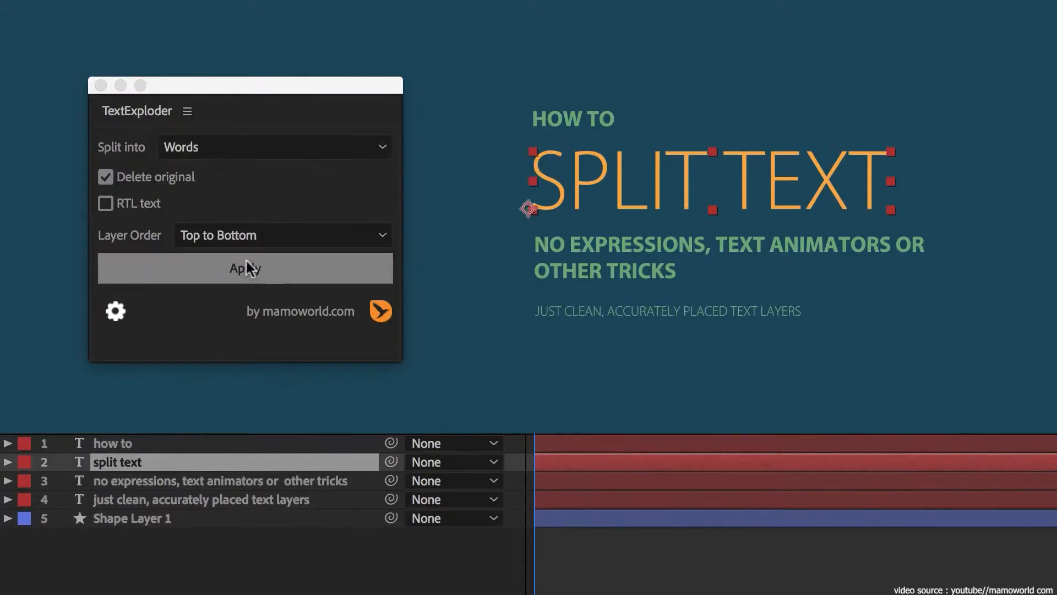
click(245, 268)
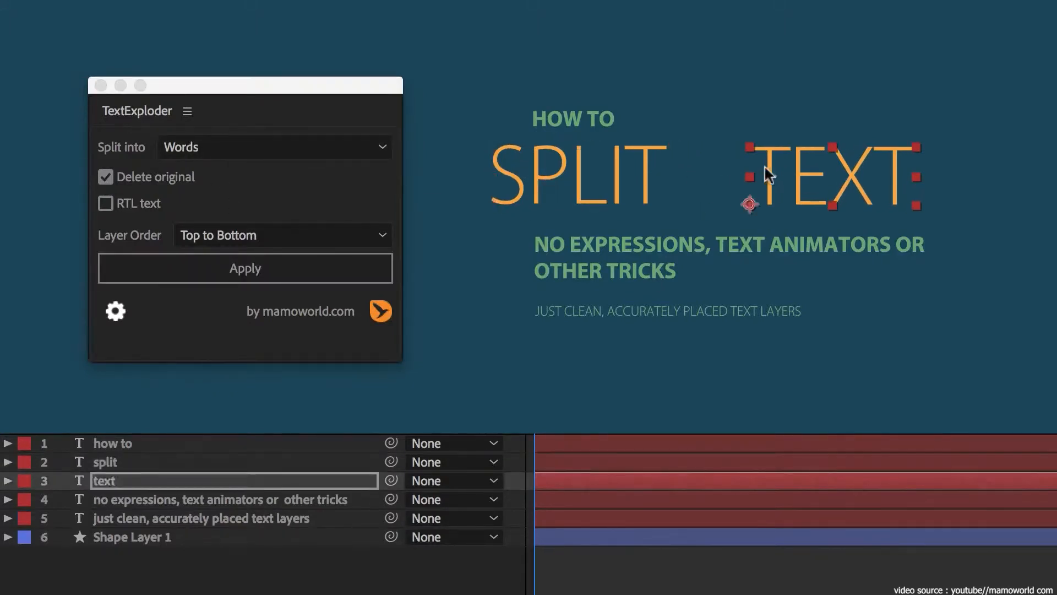
click(244, 268)
text(animators)
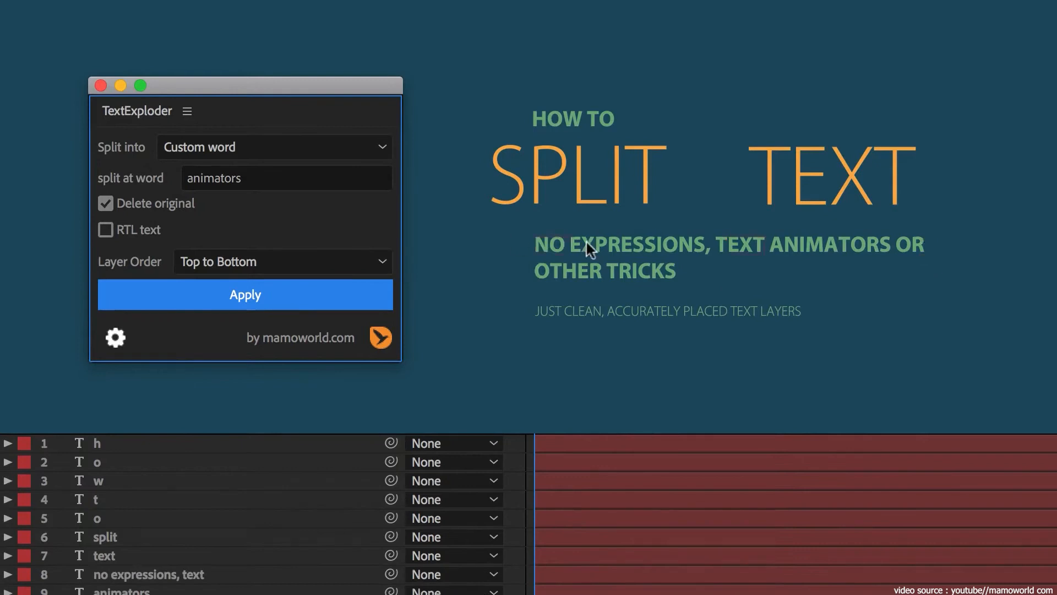
click(244, 295)
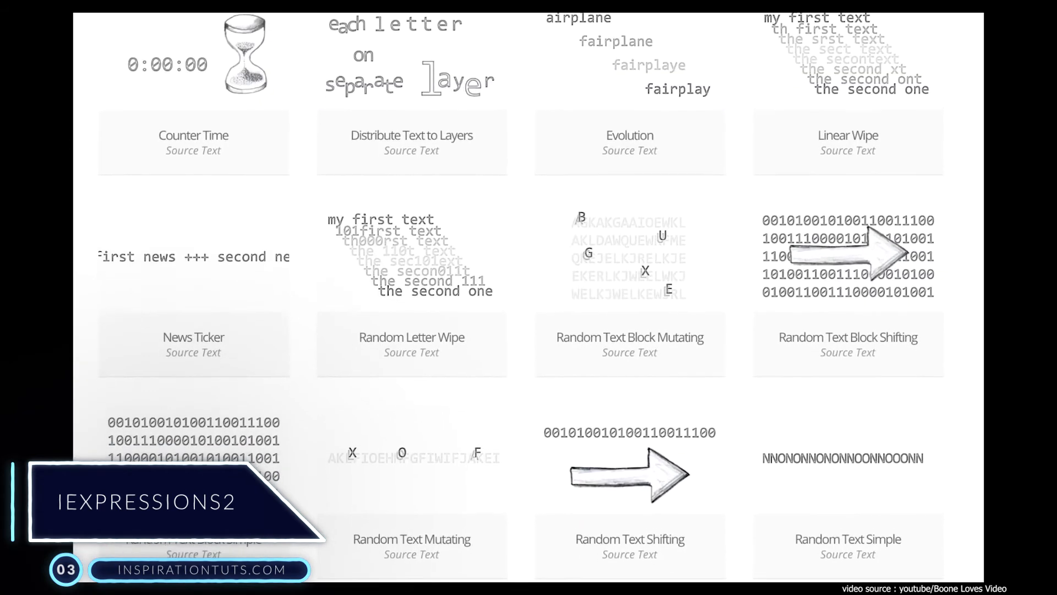
- Apply the Scroll Text Terminal expression and a red TextBox with border to hello world
scroll(down, 3)
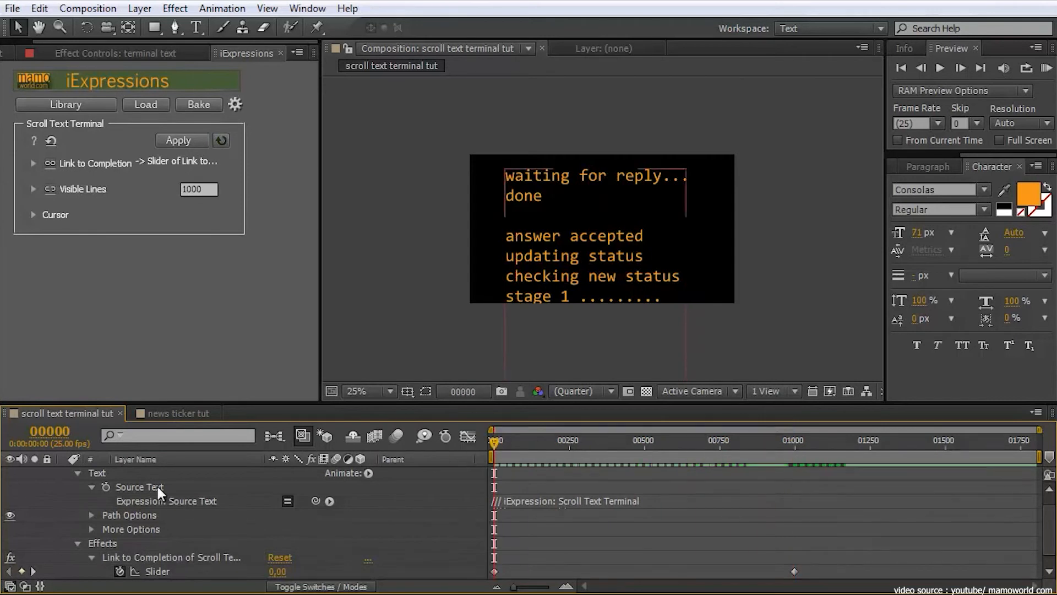
click(182, 139)
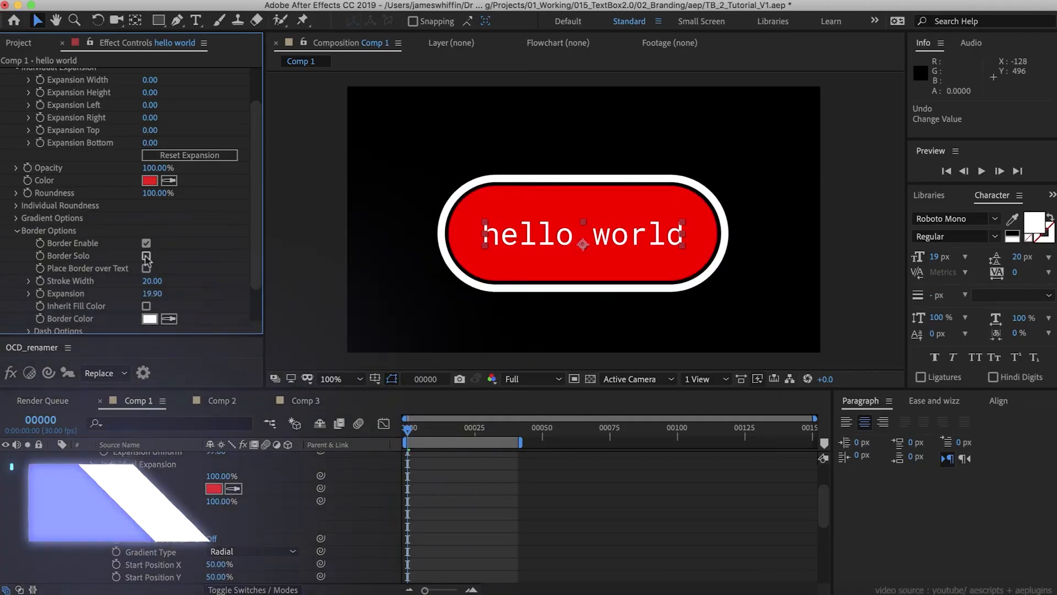
- Turn off Border Solo and toggle the border's top side on the hello world box
click(146, 273)
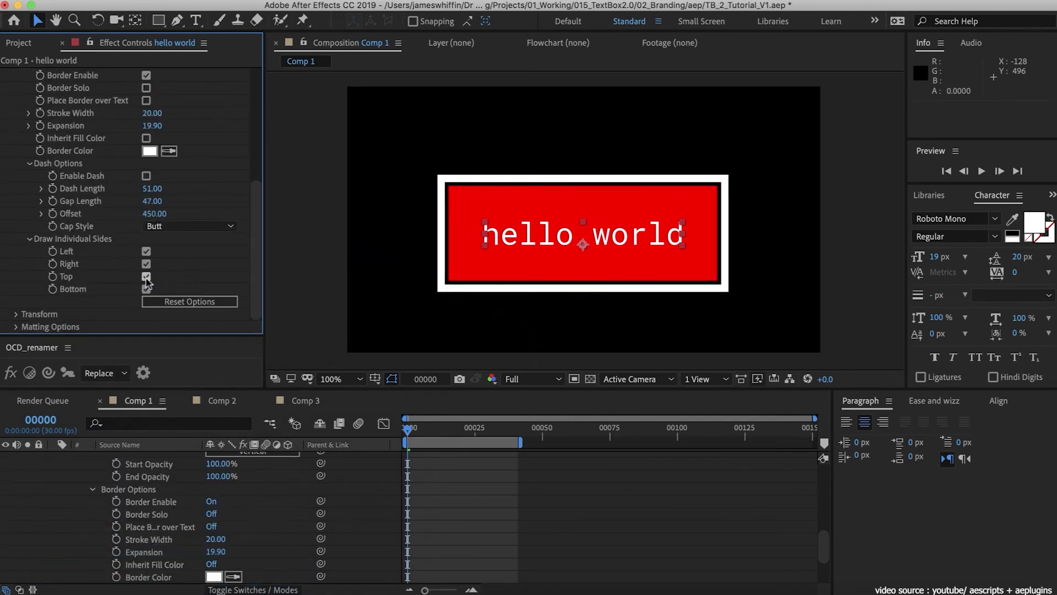
click(145, 276)
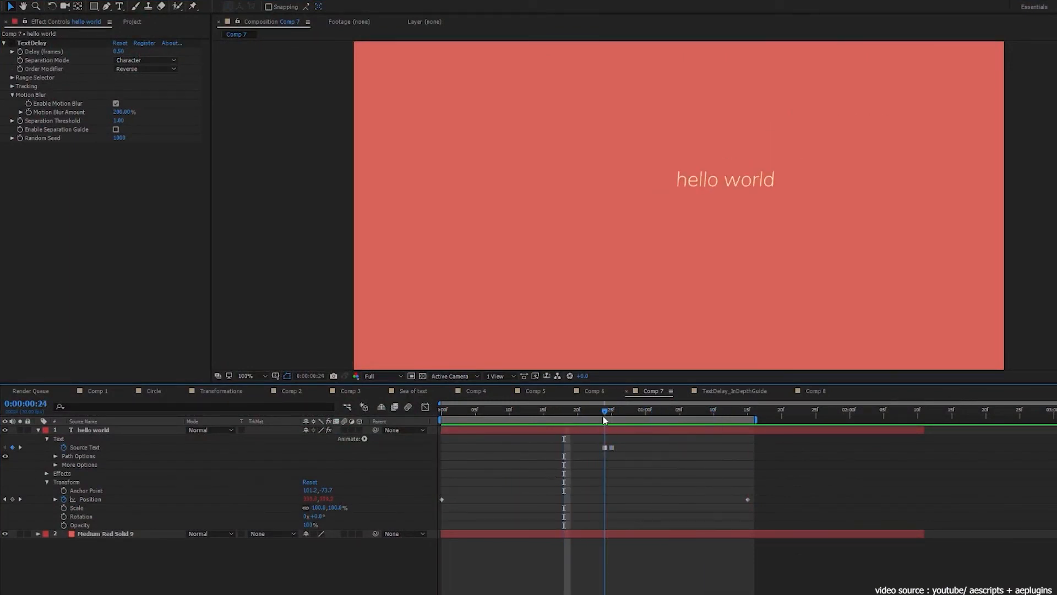
- Apply TextDelay by character with motion blur and a diagonal Position path to hello world
click(93, 430)
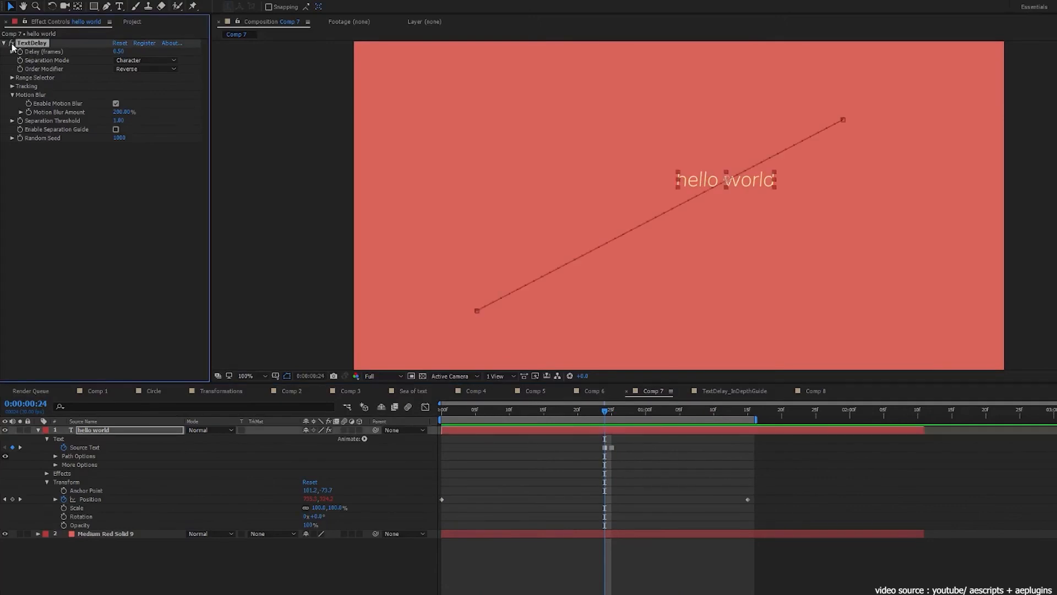